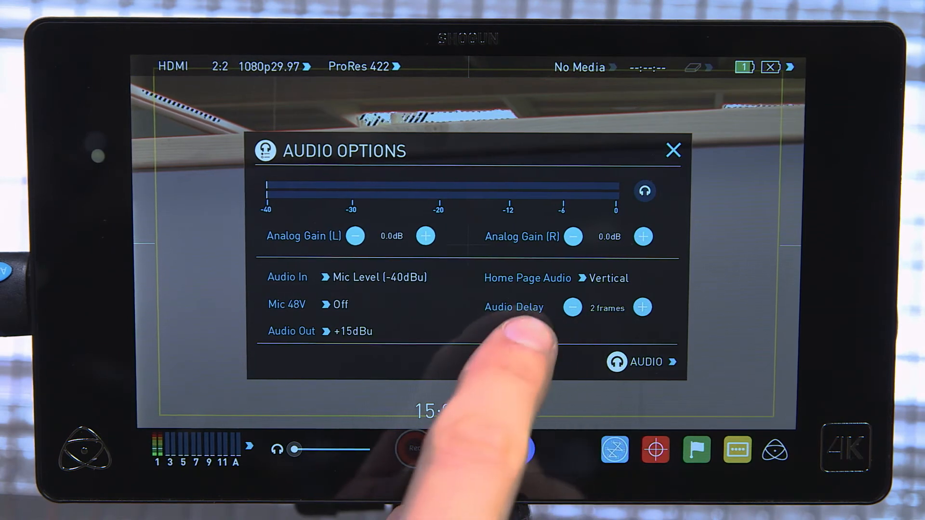
- Lower the Audio Delay setting from 2 frames to 1 frame
{"action": "left_click", "coordinate": [643, 308]}
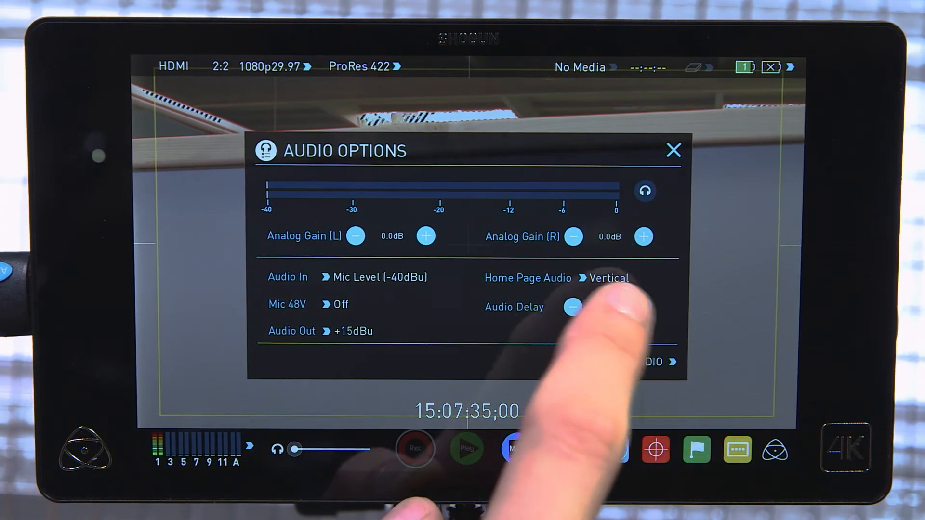
{"action": "left_click", "coordinate": [643, 307]}
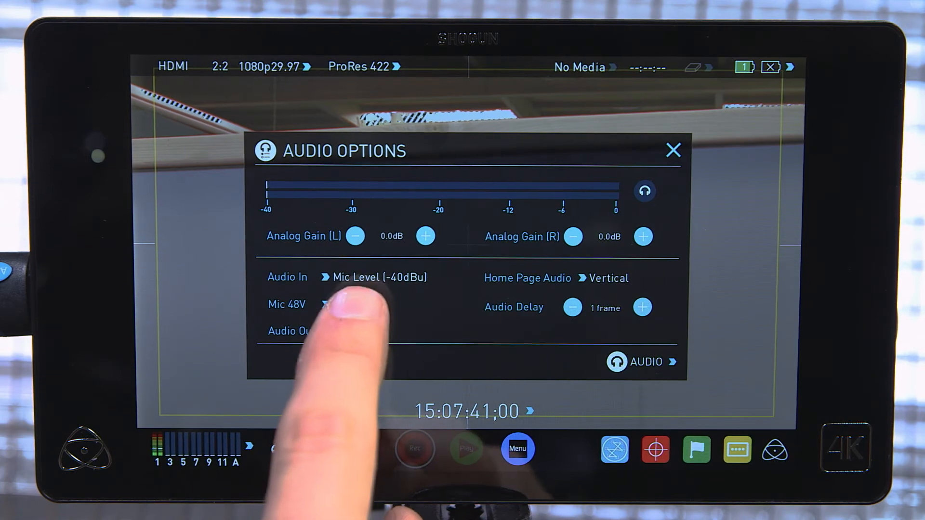
- Enable +48V phantom power for the mic input and accept the compatibility warning
{"action": "left_click", "coordinate": [334, 305]}
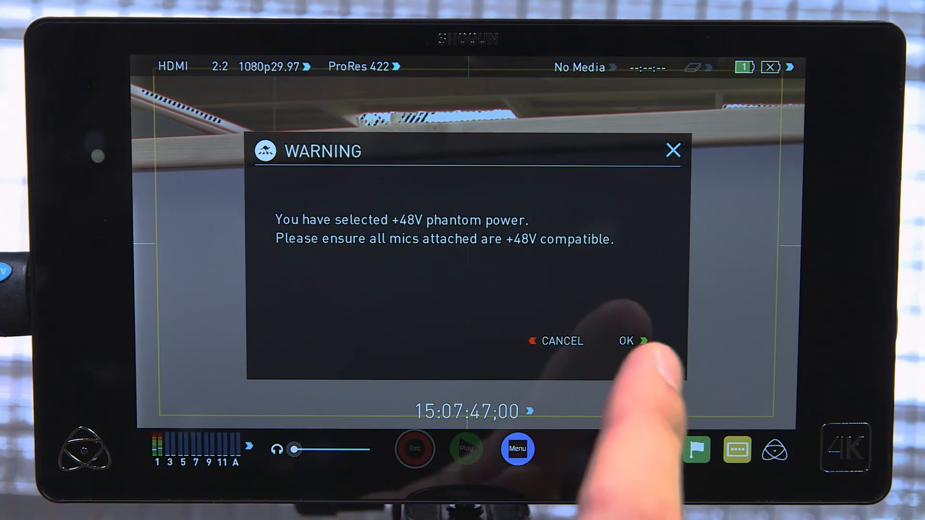
{"action": "left_click", "coordinate": [626, 341]}
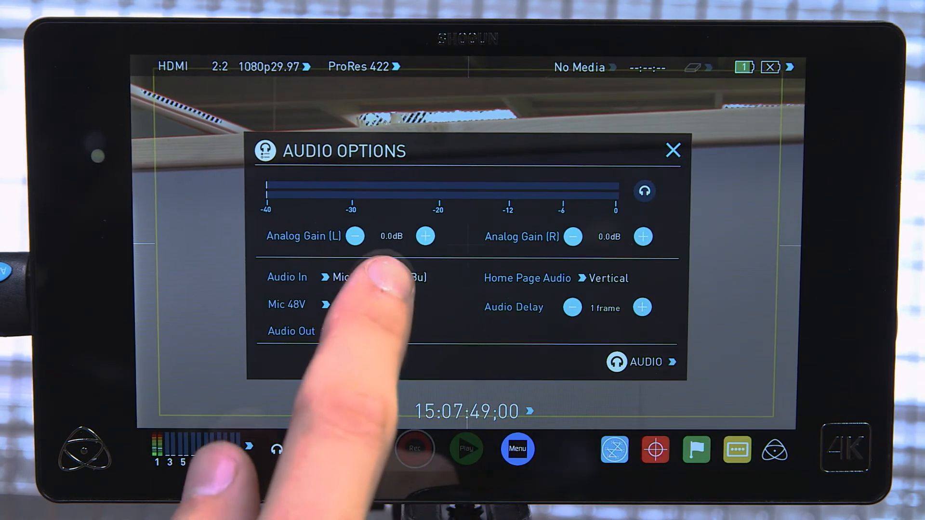